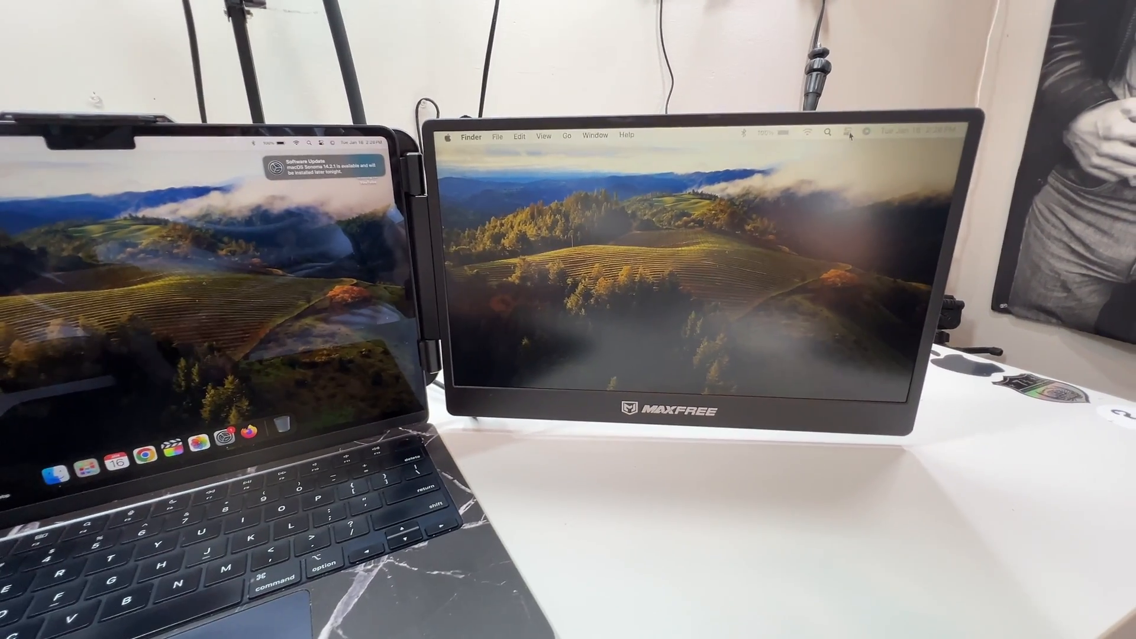
Open Control Center on the portable monitor to show Wi-Fi, Bluetooth, display and sound controls
left_click(848, 132)
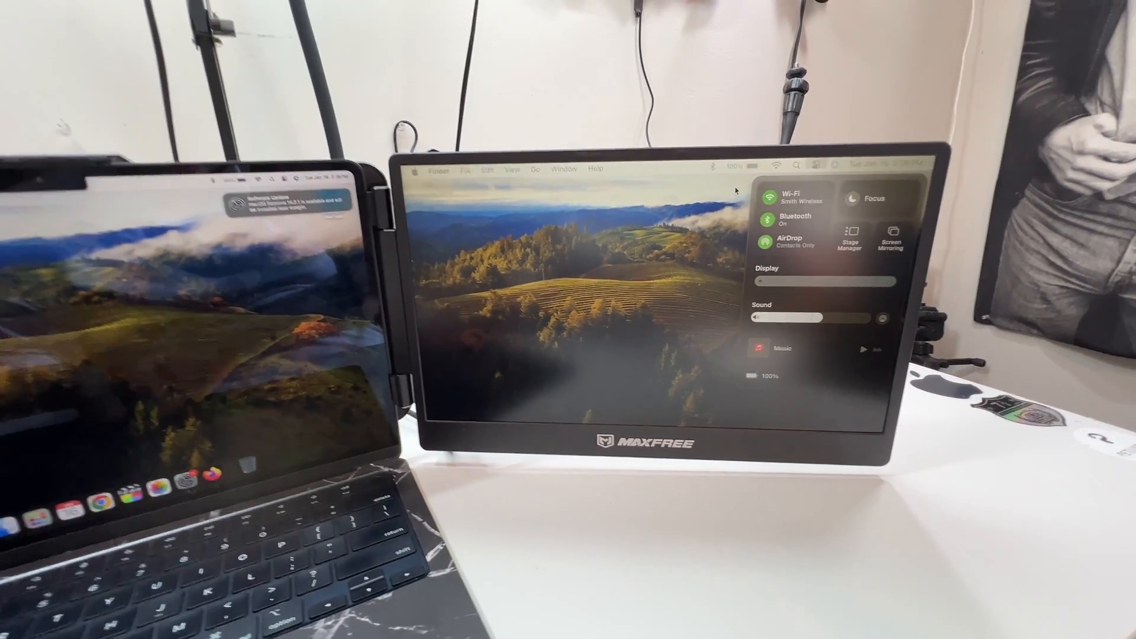